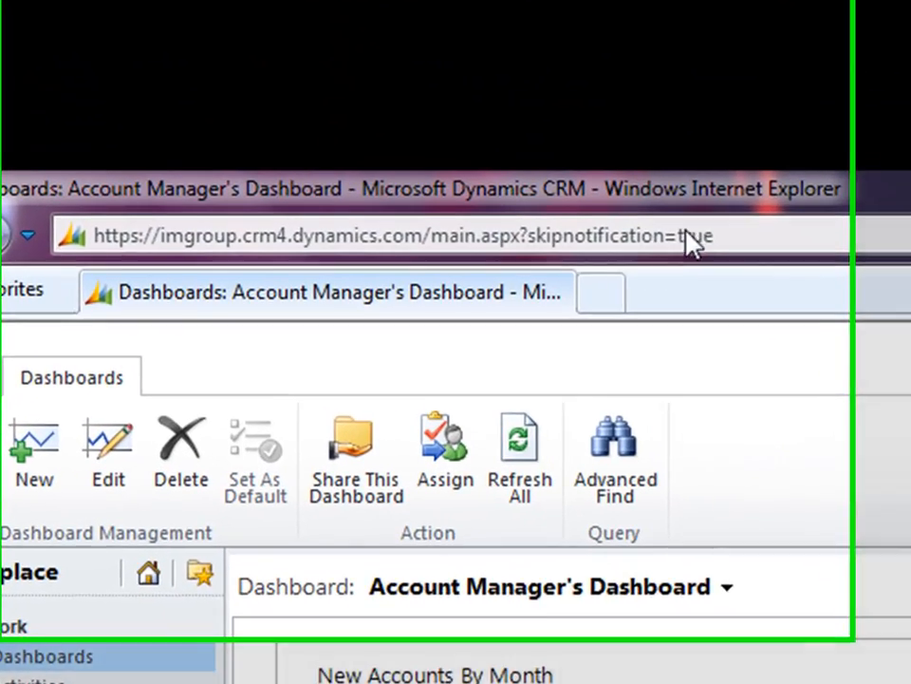
Step: Leave the dashboard and go to Workplace's Activities page under My Work
click(399, 235)
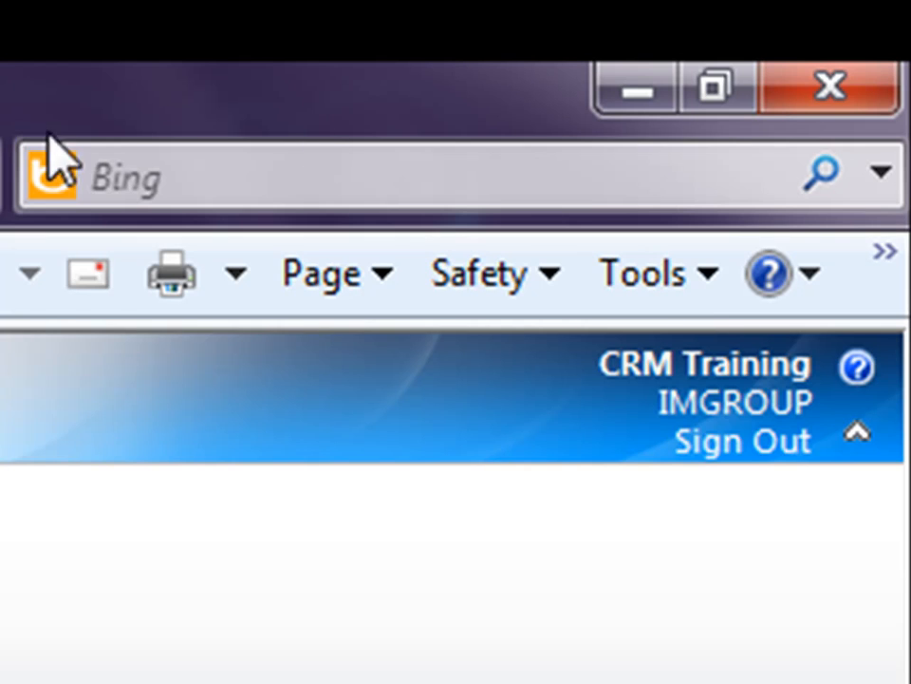
mouse_move(750, 423)
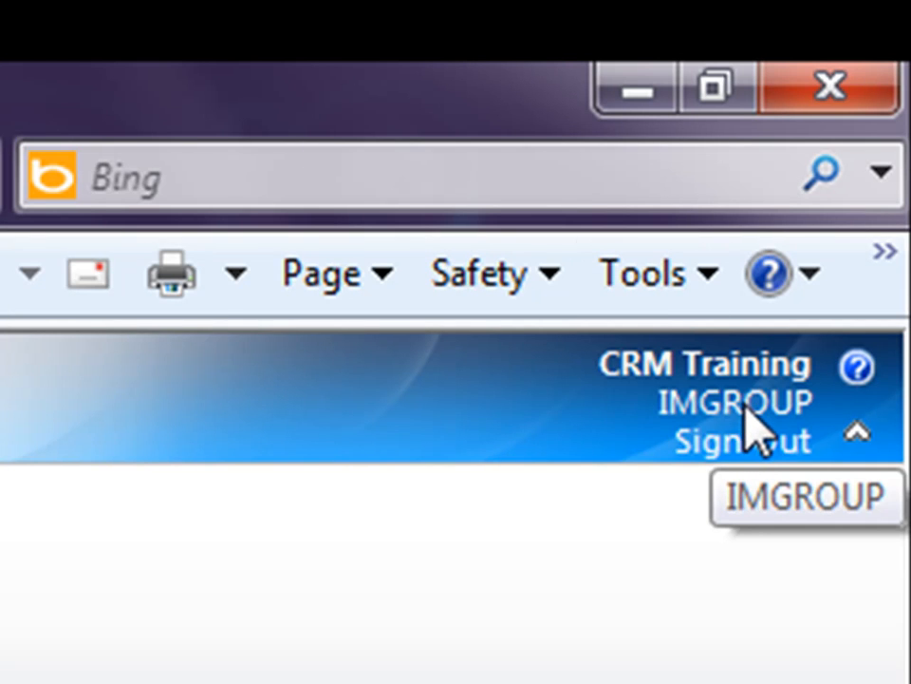
mouse_move(750, 432)
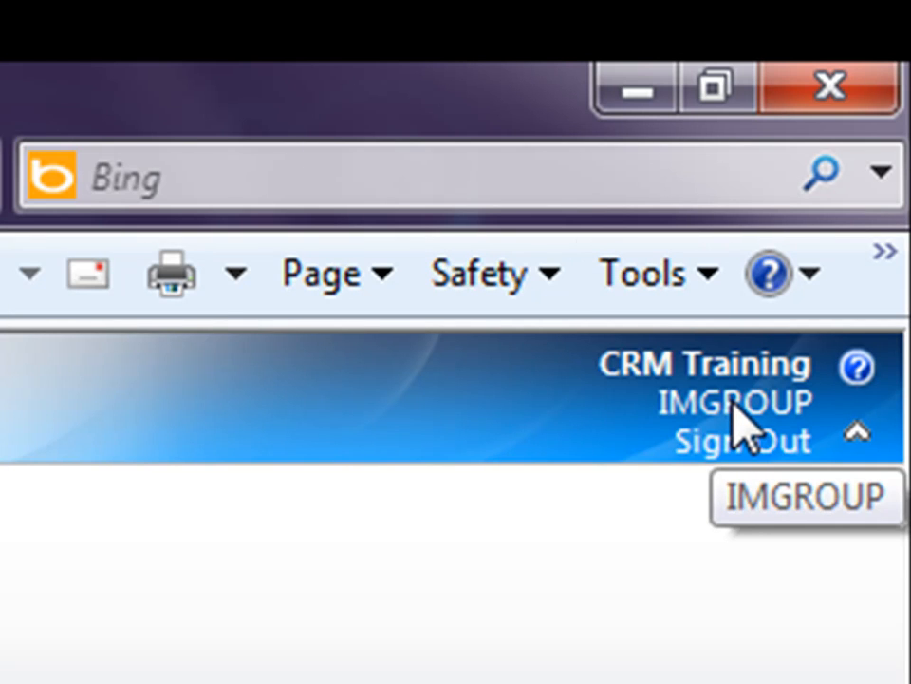
mouse_move(613, 384)
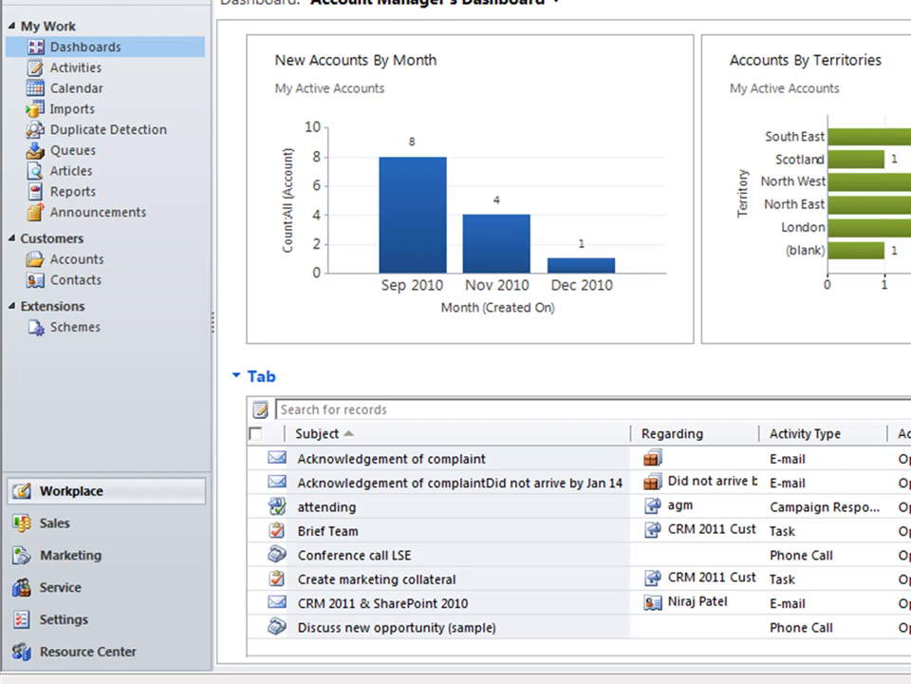
mouse_move(176, 496)
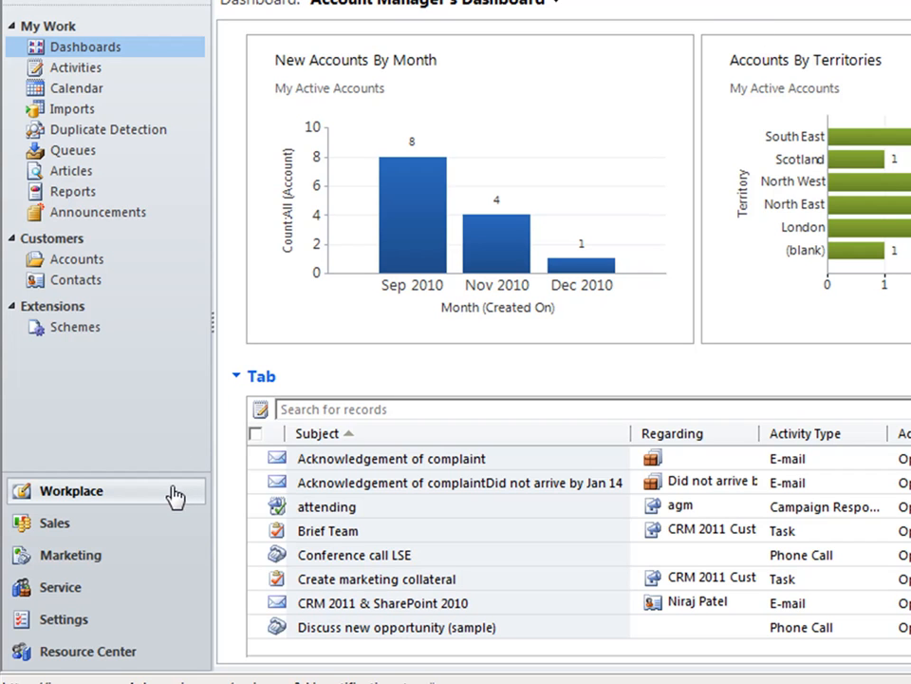
mouse_move(174, 493)
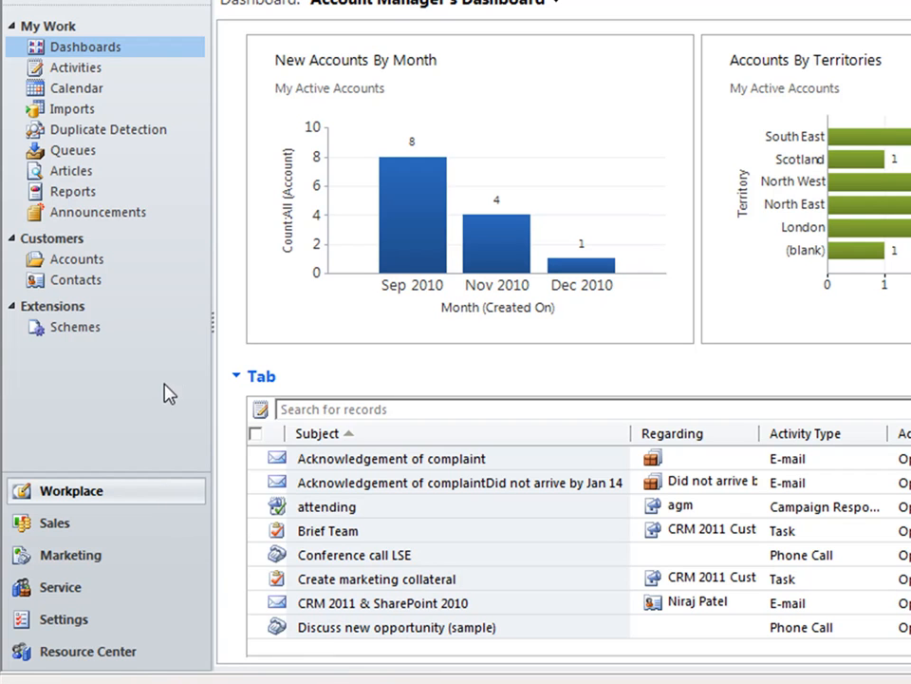
click(391, 458)
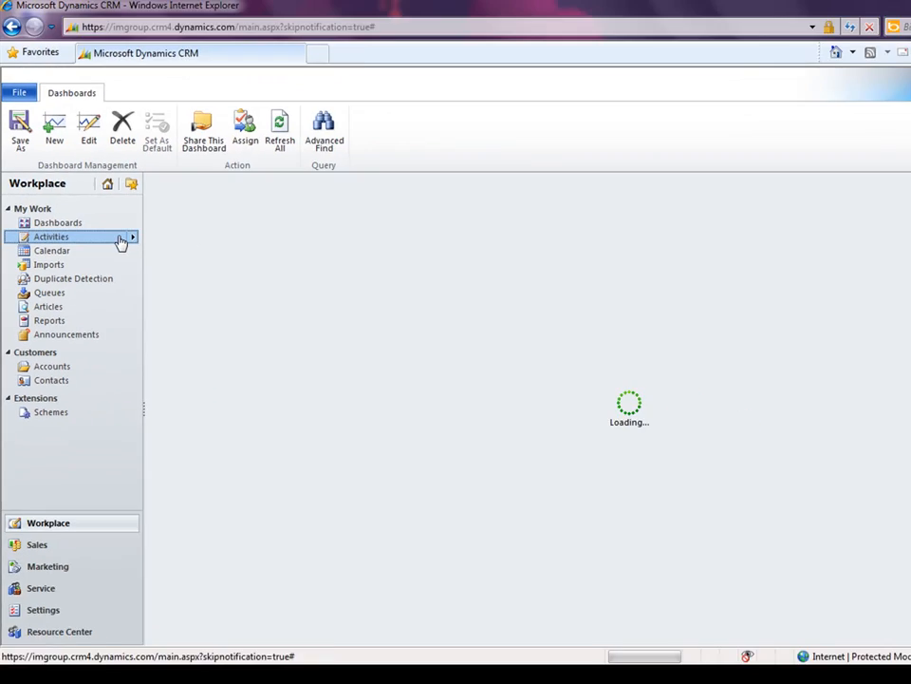
Step: View Workplace pages in turn: My Activities, Duplicate Detection, Queue Items, and Reports
click(51, 236)
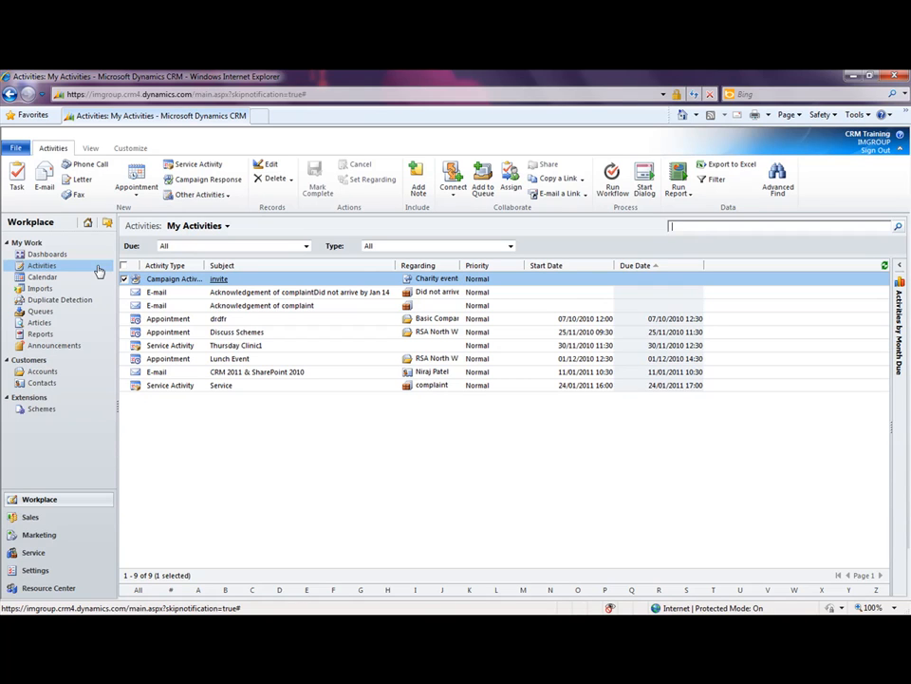
click(41, 310)
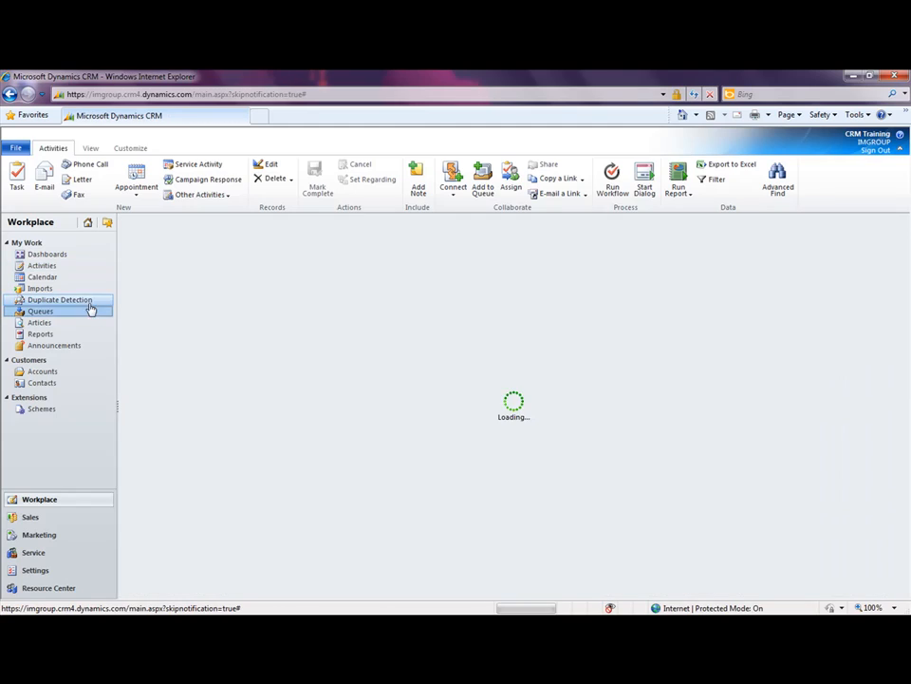
click(41, 311)
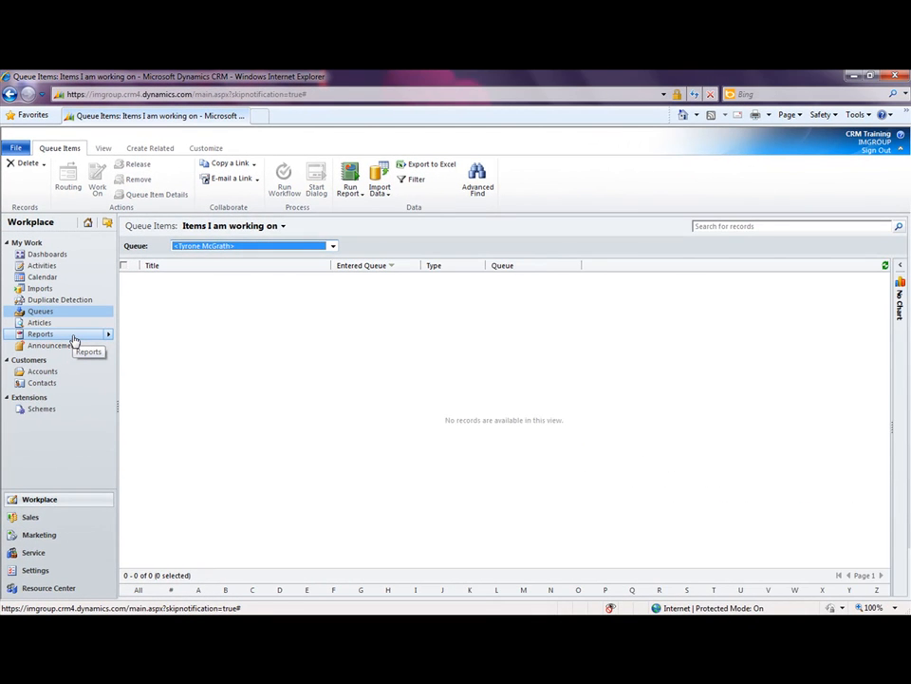
click(40, 334)
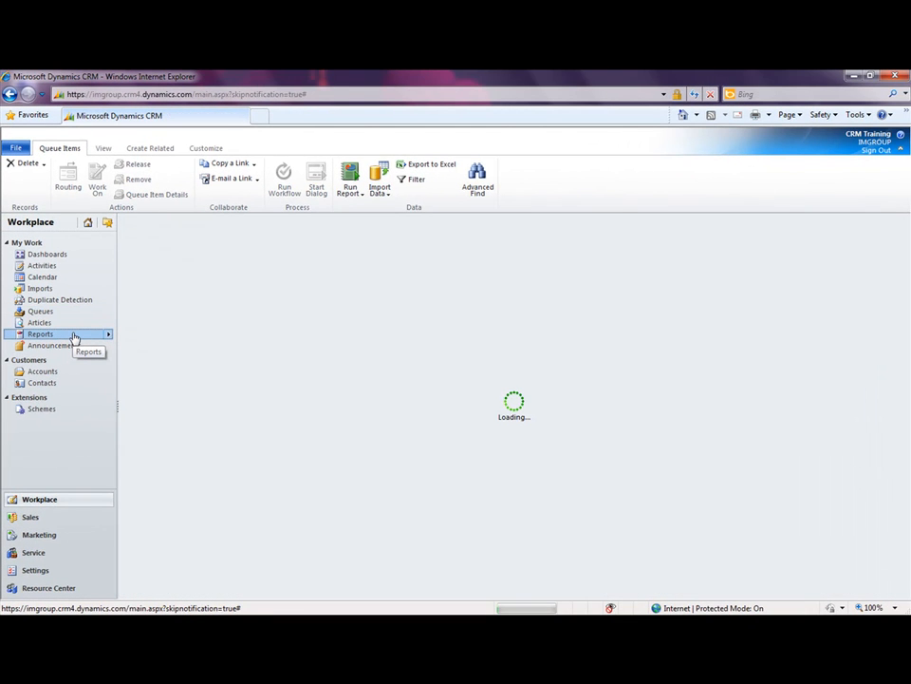
click(41, 333)
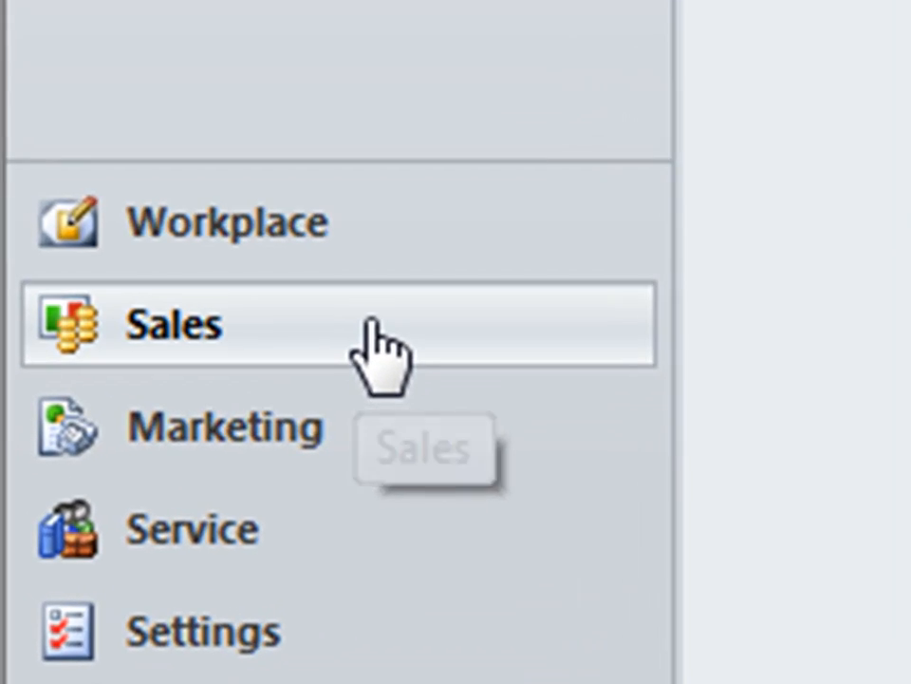
Step: In Sales, view Contacts and the 22 open leads, then the six open opportunities
click(173, 325)
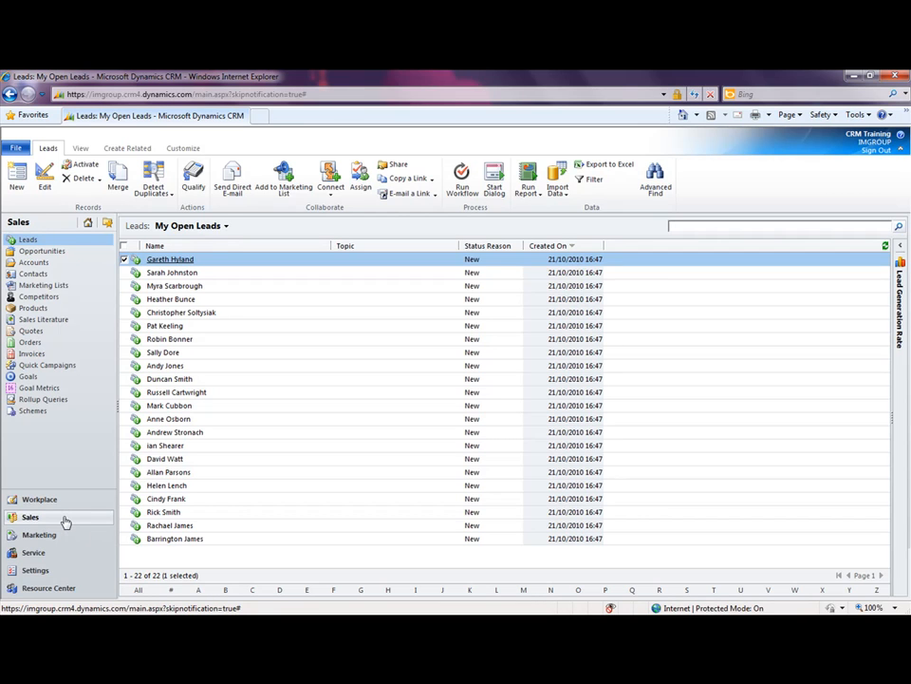
click(34, 273)
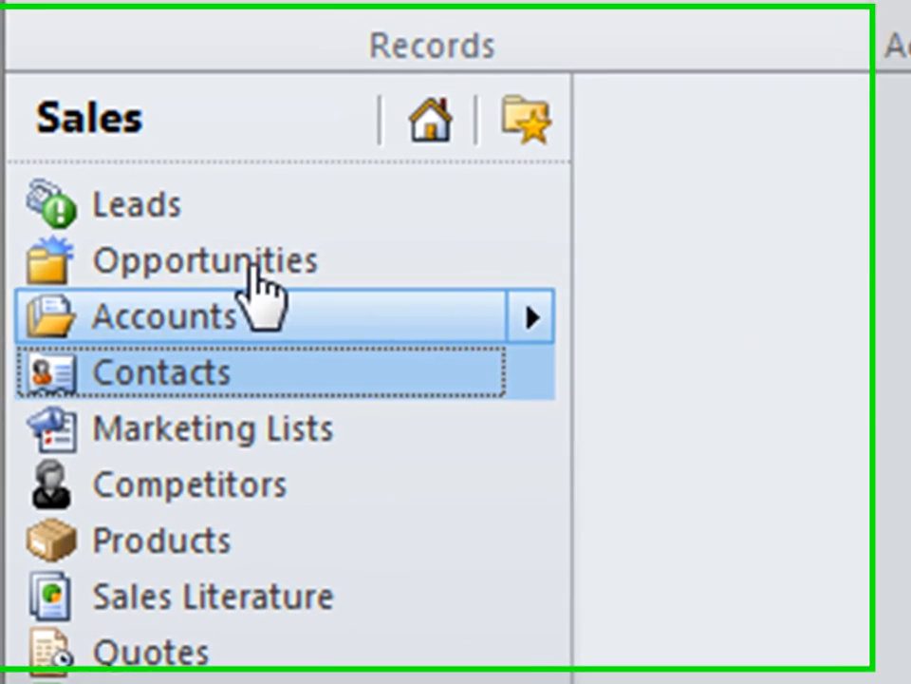
click(161, 370)
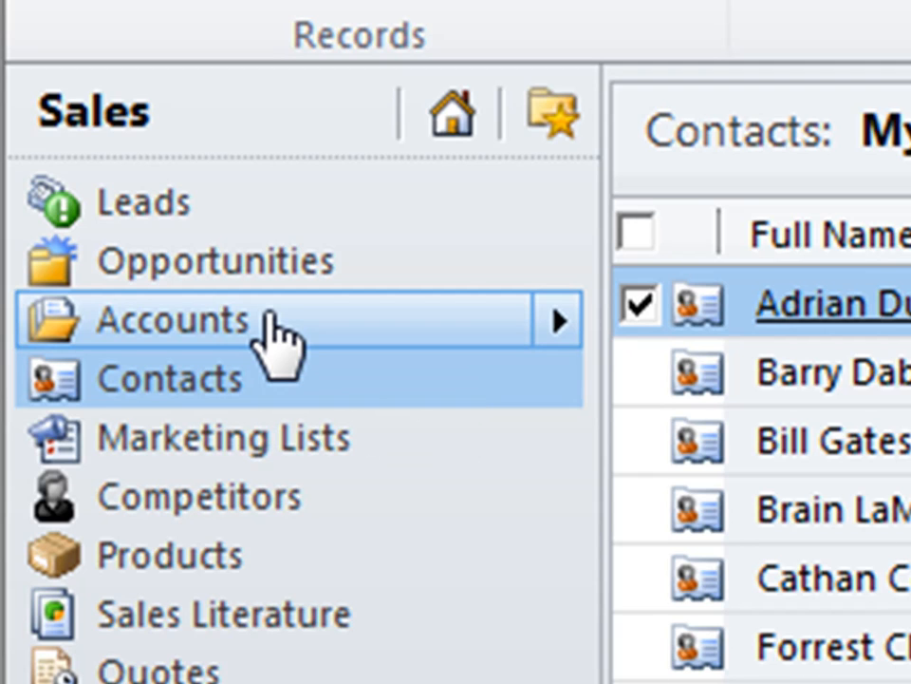
mouse_move(275, 266)
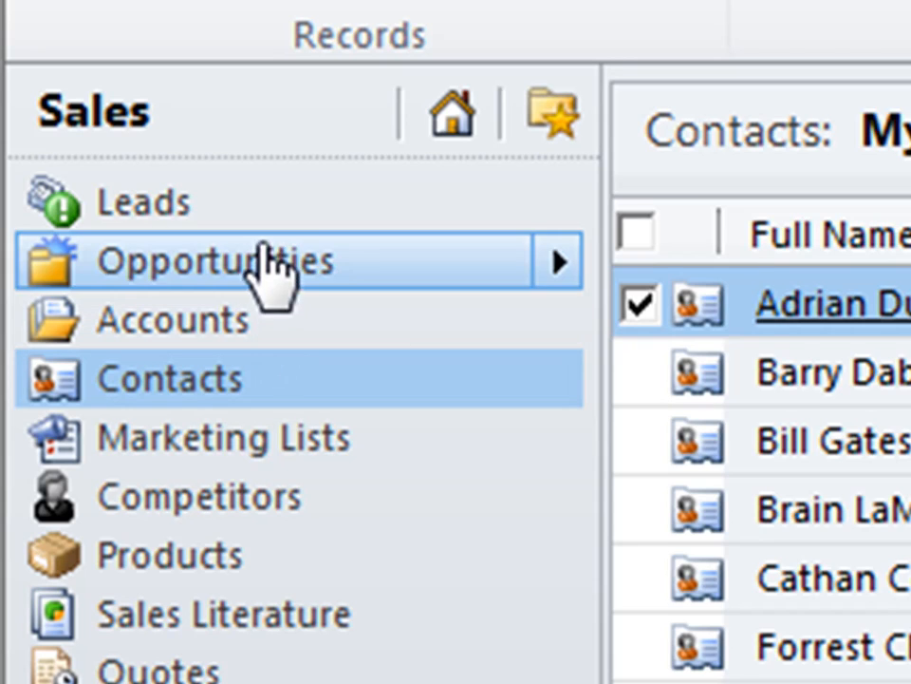
click(143, 202)
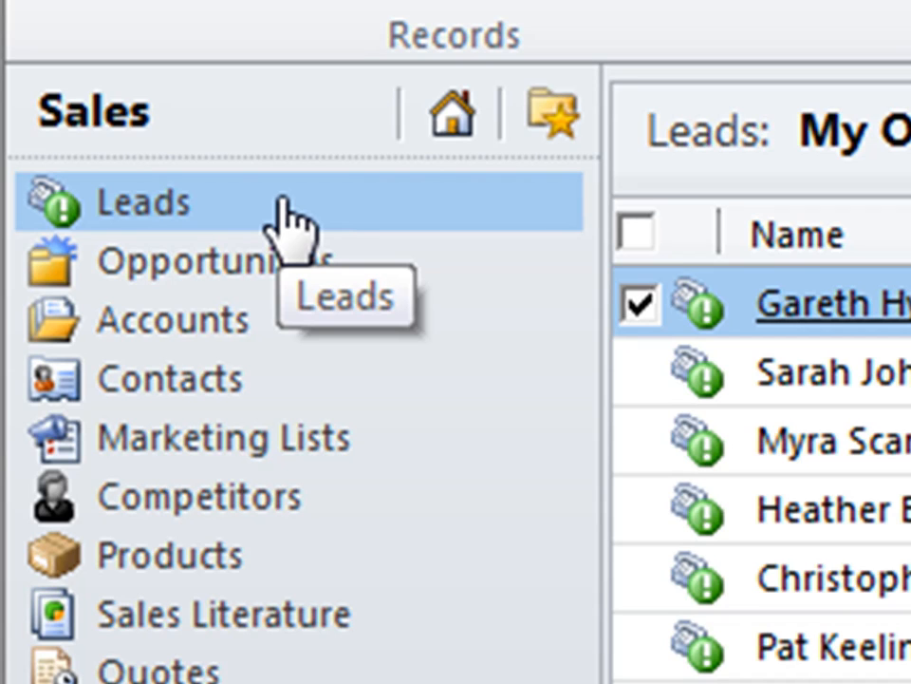
mouse_move(285, 223)
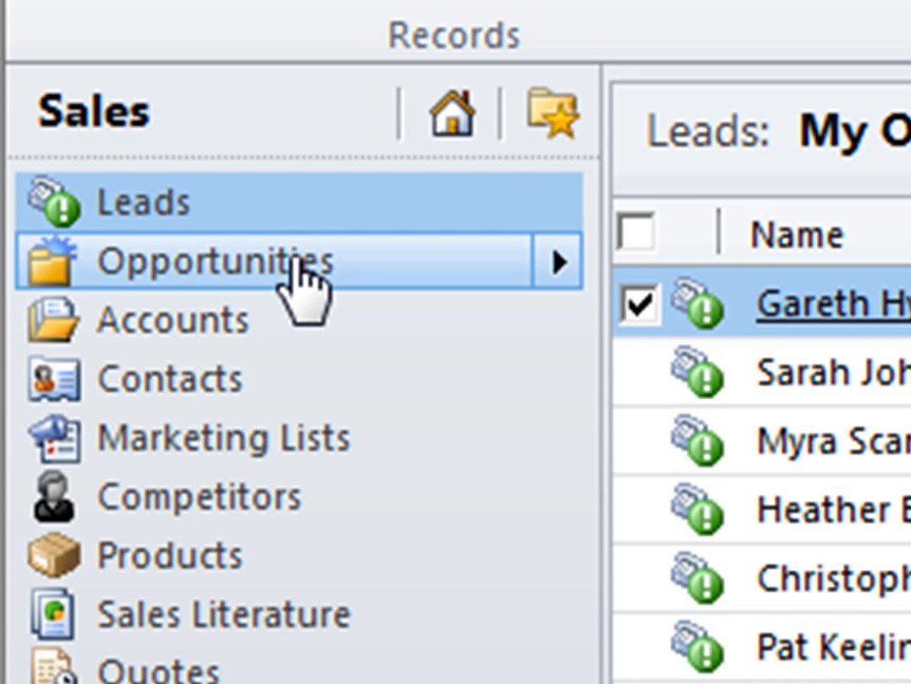
click(209, 261)
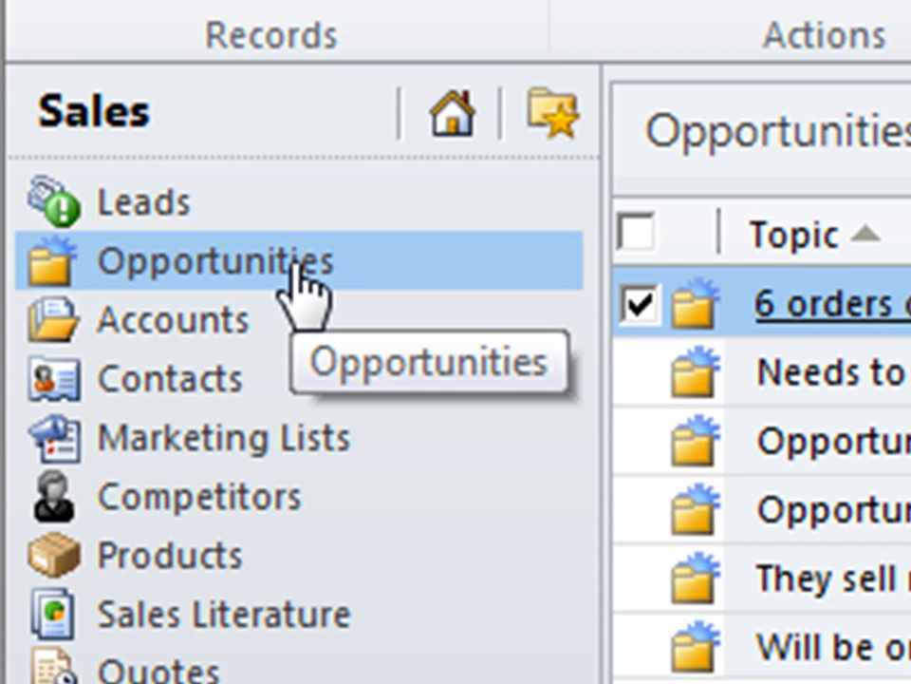
click(218, 261)
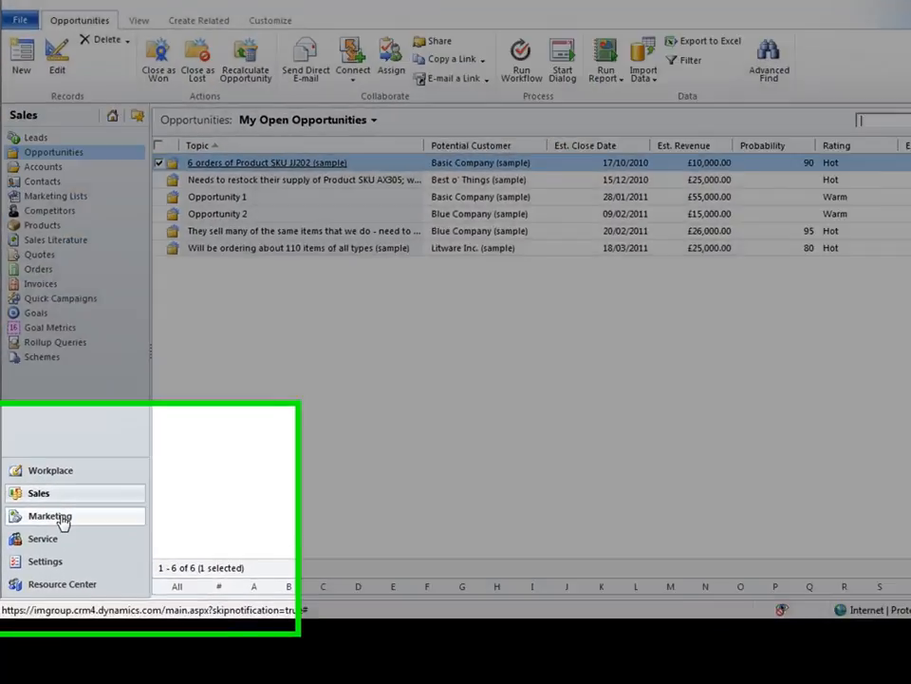
Step: Browse Marketing Lists and Campaigns, then open Service's Cases page
click(49, 516)
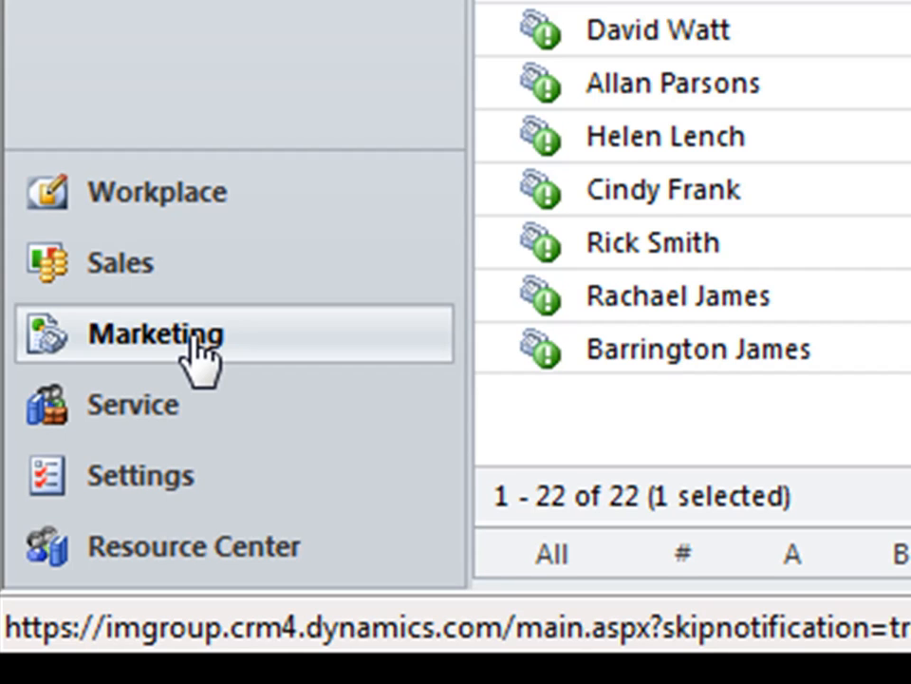
click(154, 334)
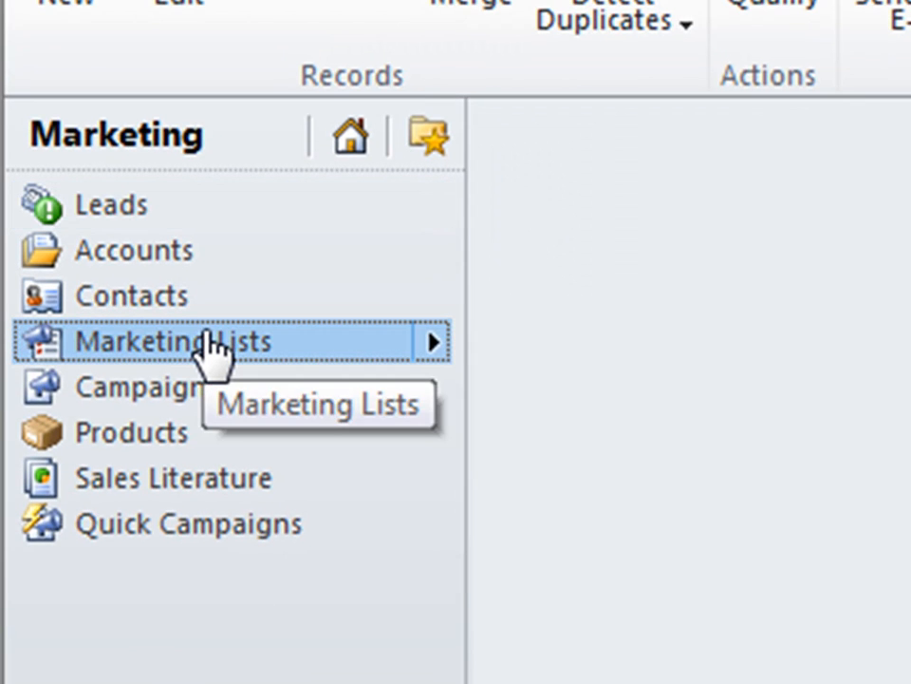
click(169, 342)
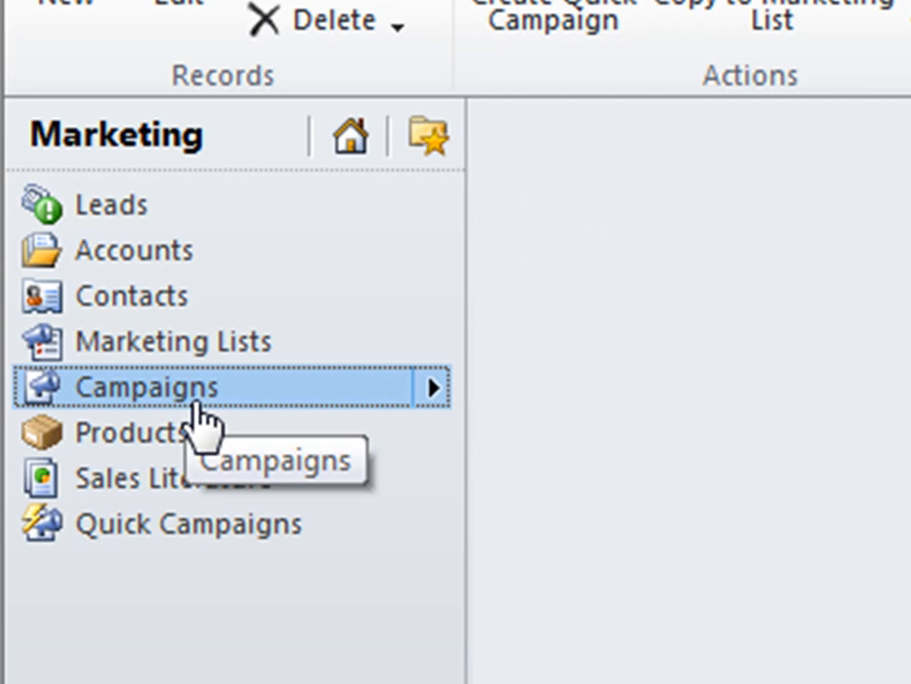
click(142, 385)
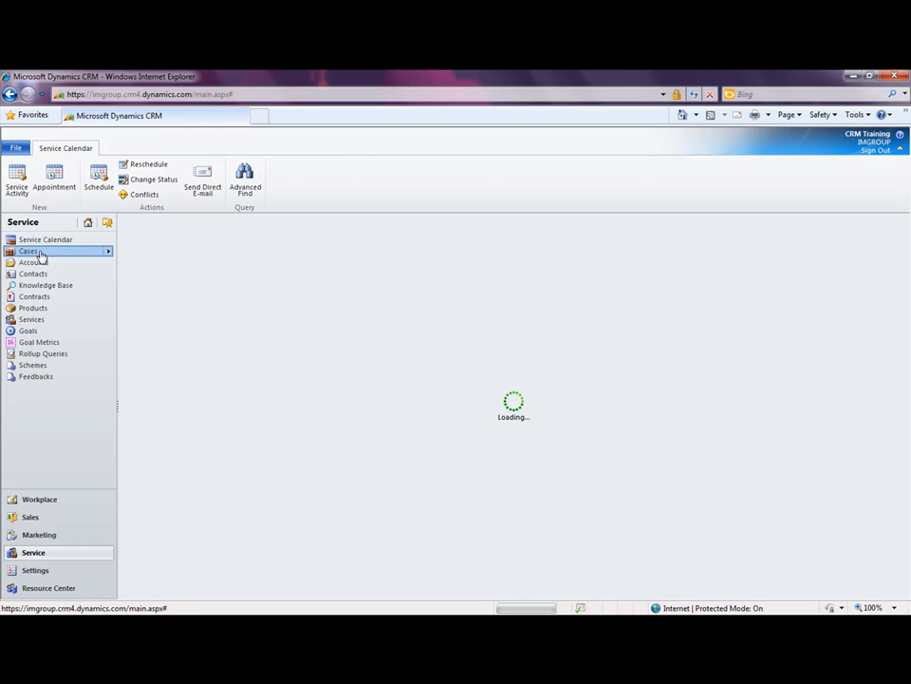
Step: Switch to Settings, landing on Customizations with Customize the System and Solutions
click(28, 251)
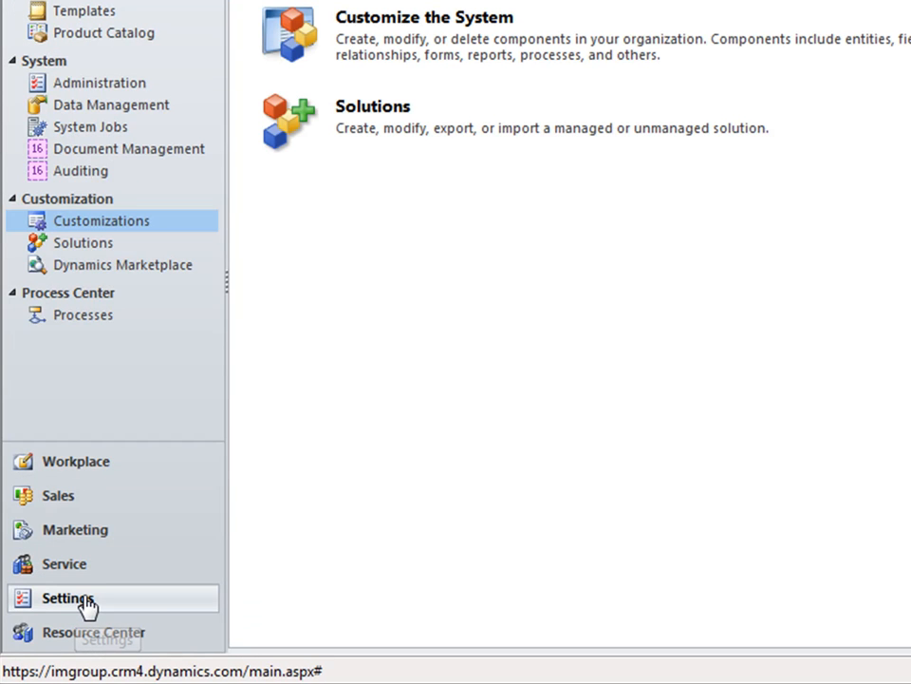
mouse_move(85, 603)
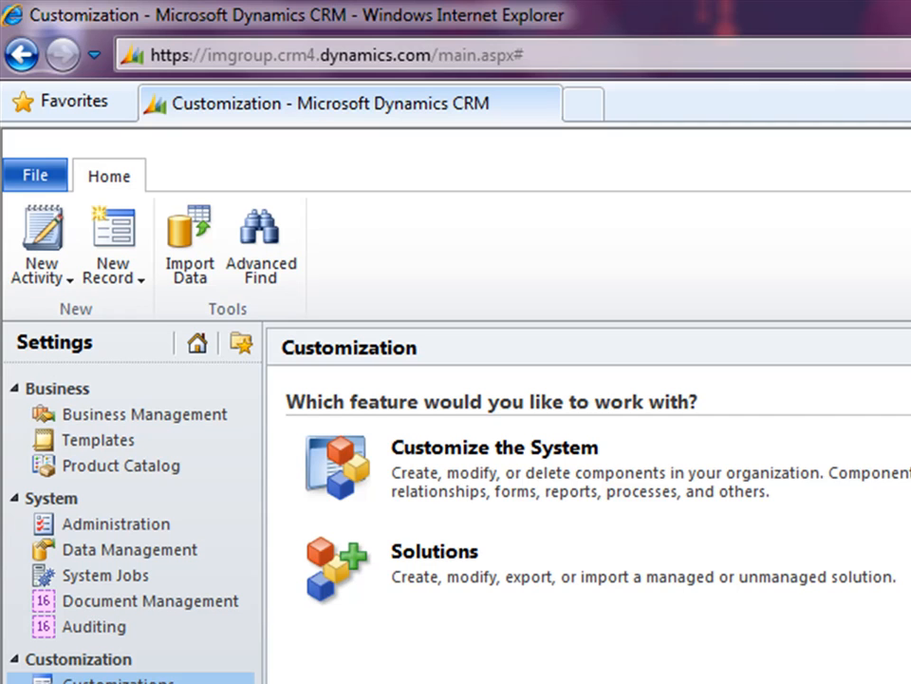
Step: View Settings Templates, then the Processes list with ten workflows and dialogs
click(115, 523)
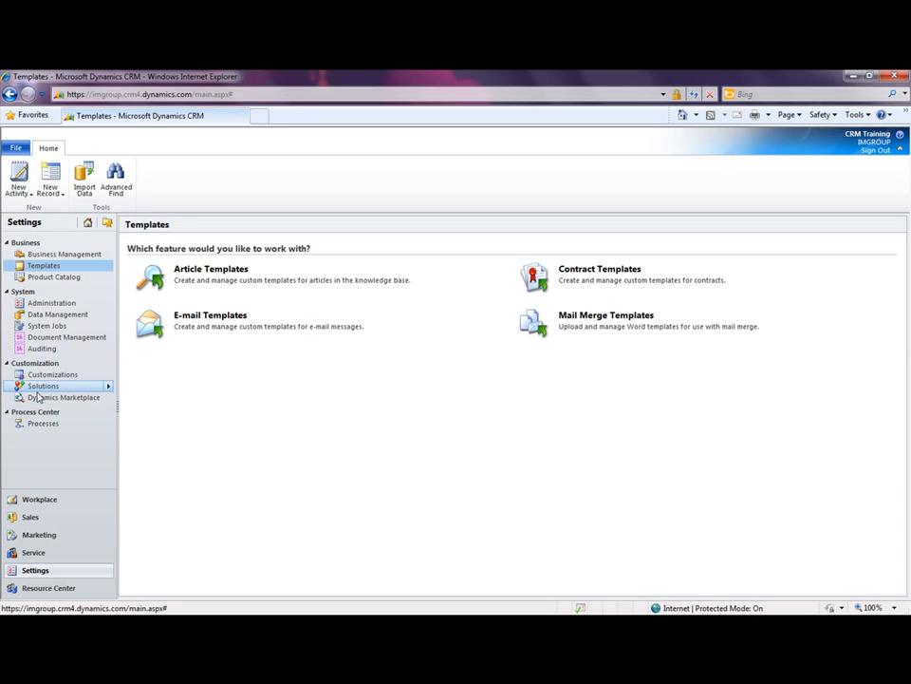
click(43, 422)
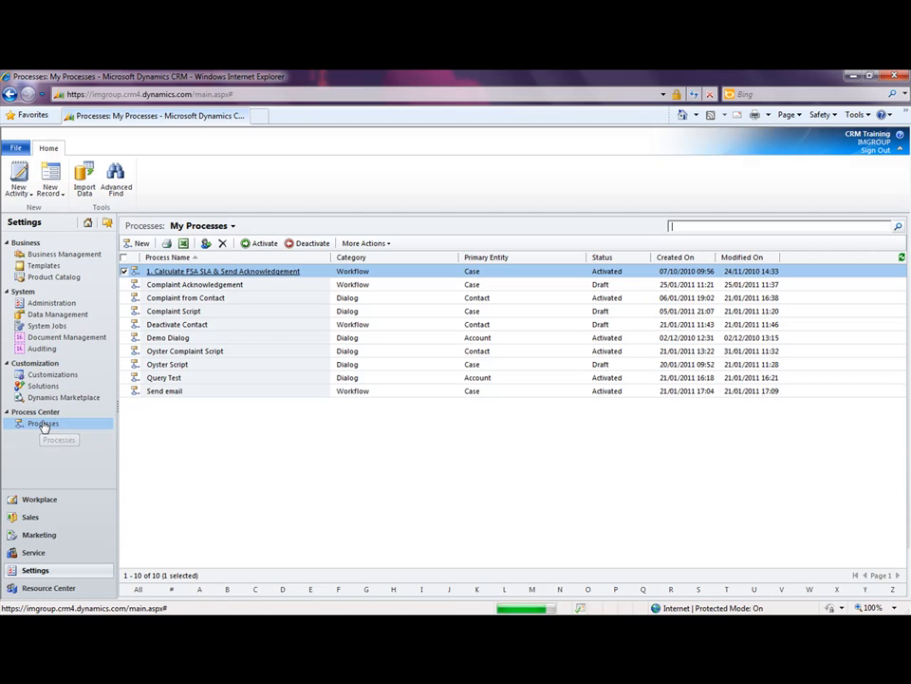